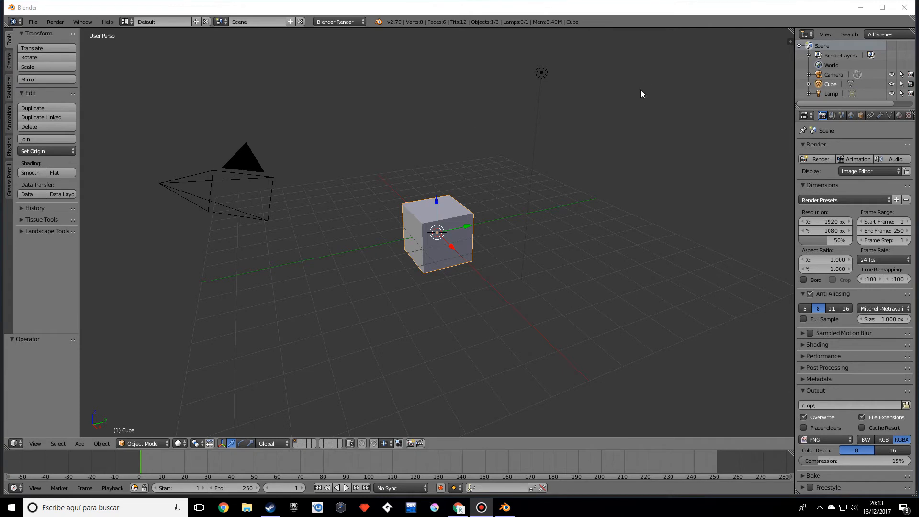
mouse_move(574, 195)
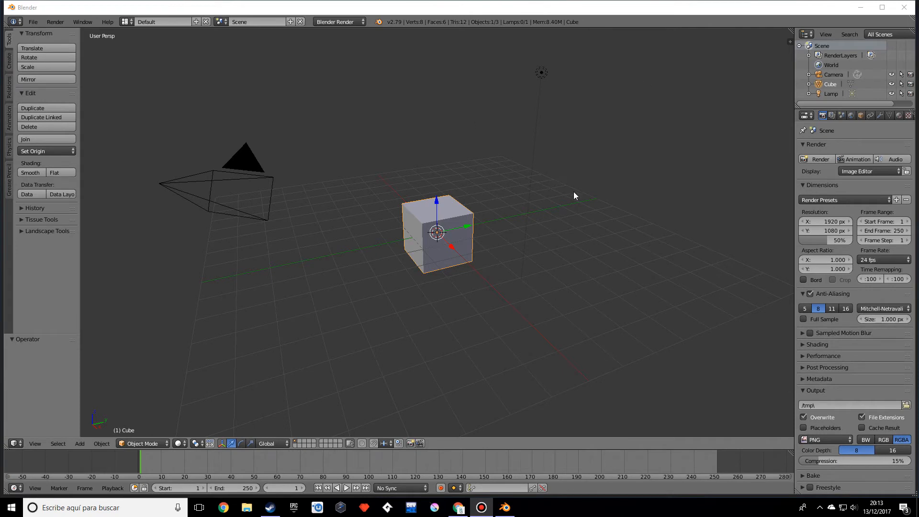
mouse_move(545, 229)
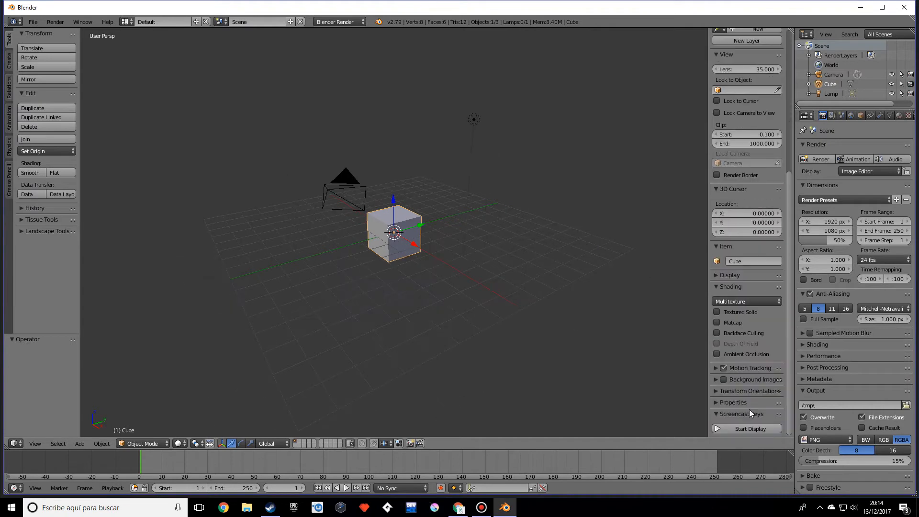
Step: Start Screencast Keys display and delete the default cube, camera and lamp
click(746, 428)
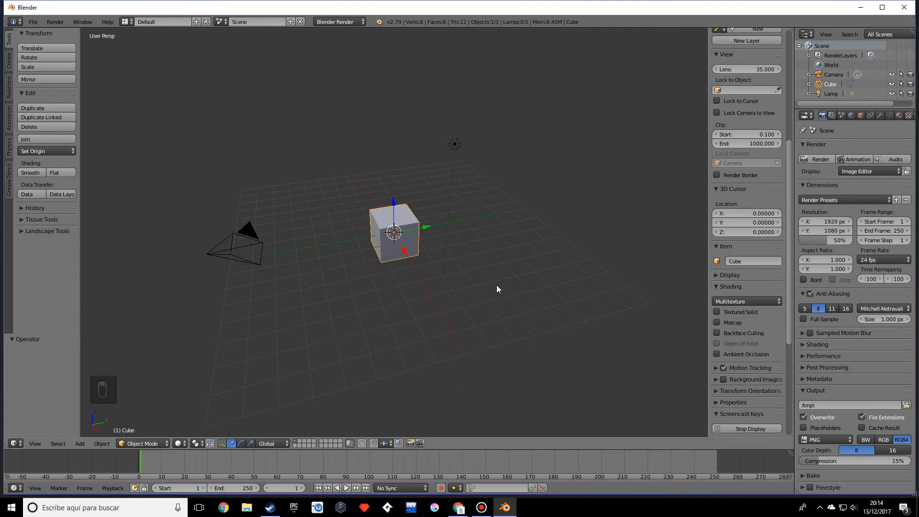
key(a)
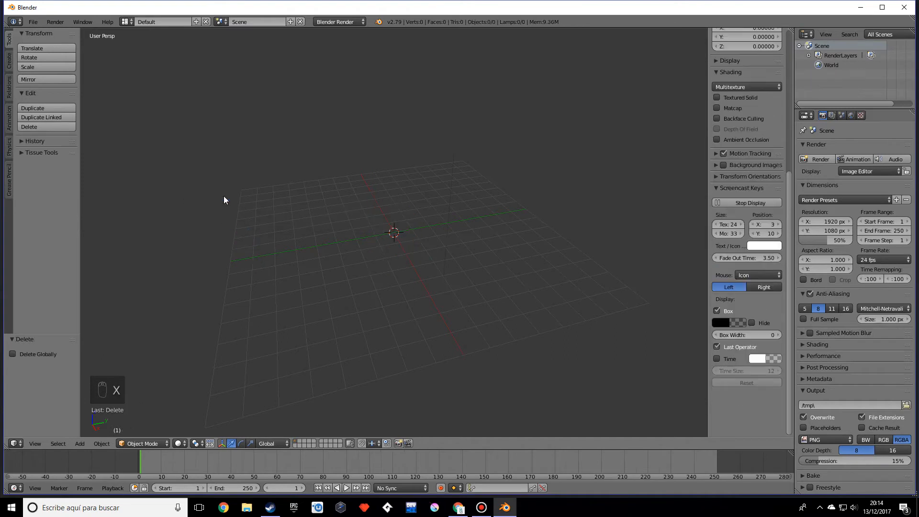
mouse_move(289, 237)
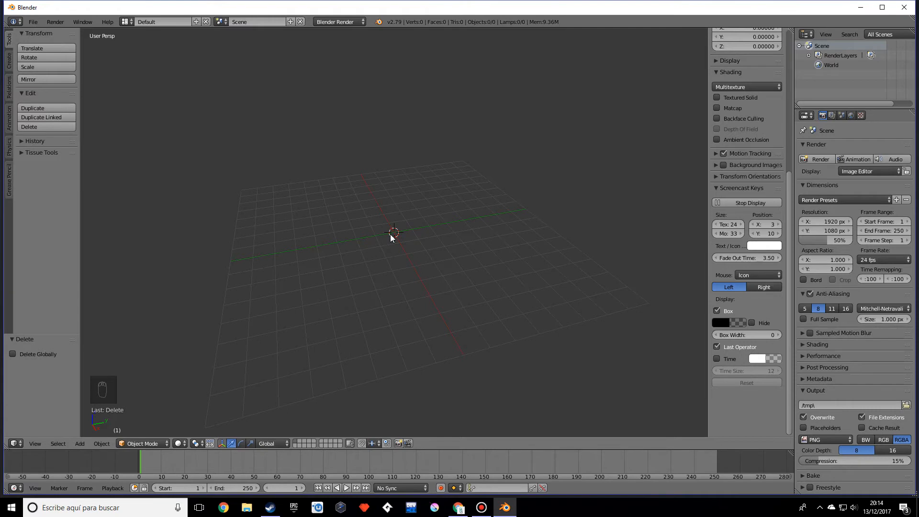
Step: Add a plane scaled about 3.5x and extrude it into a tall tower with stepped base and top ledge
key(shift+a)
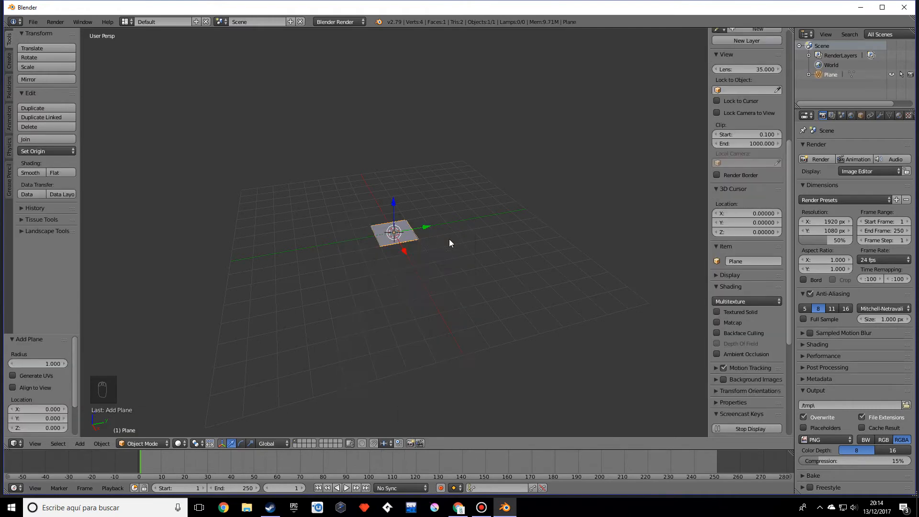
key(s)
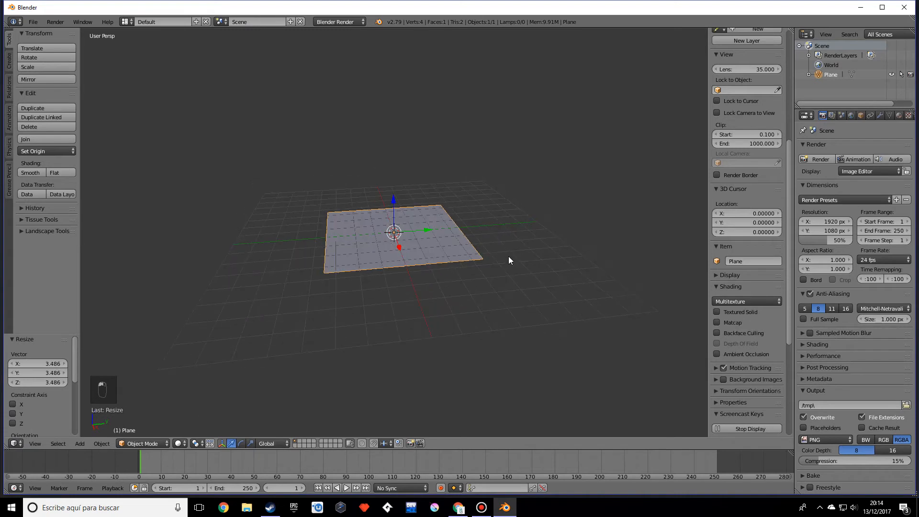
key(Tab)
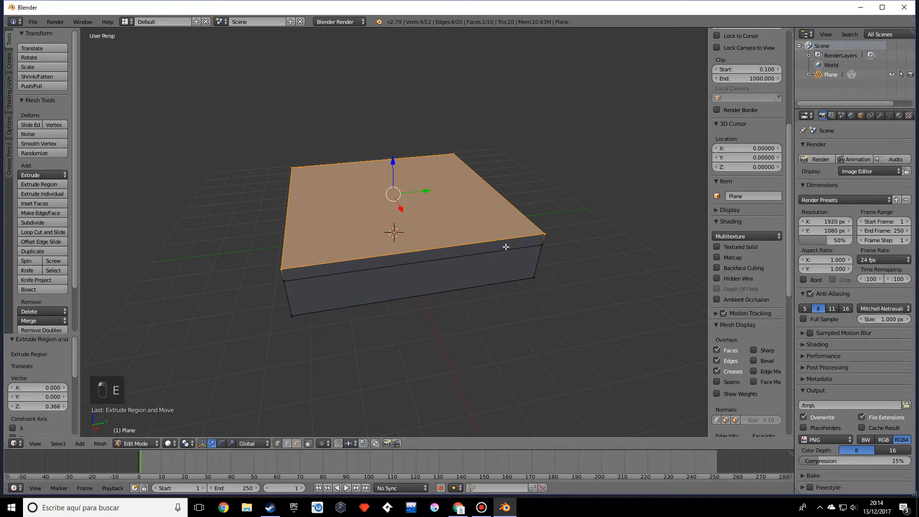
key(i)
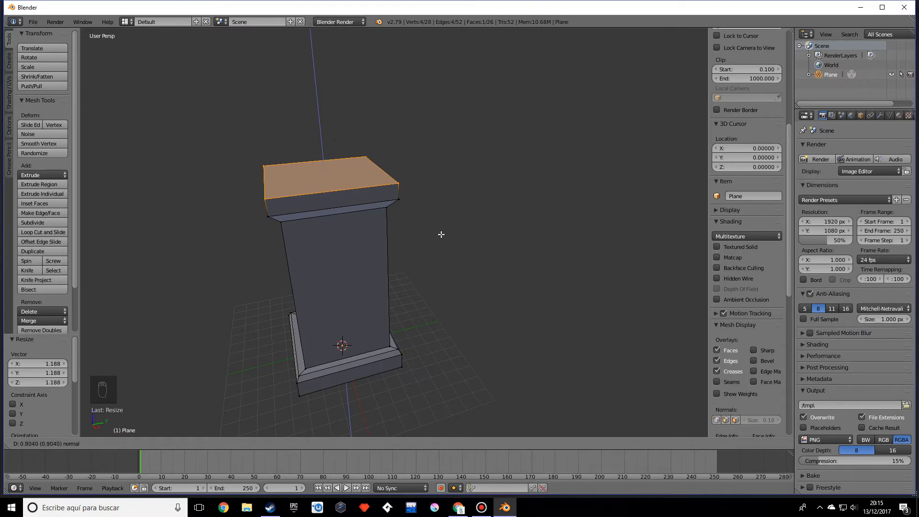
Step: Subdivide the tower's top face with 7 cuts into a grid of small squares
key(w)
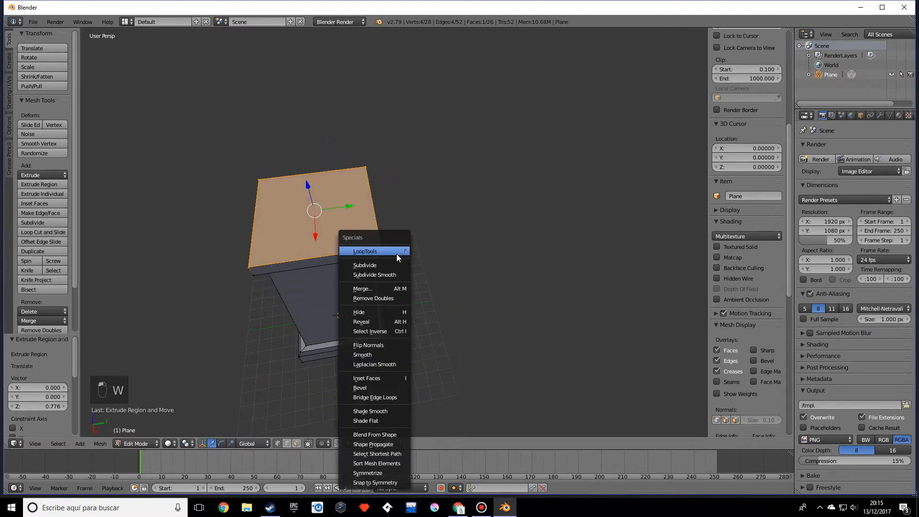
click(364, 265)
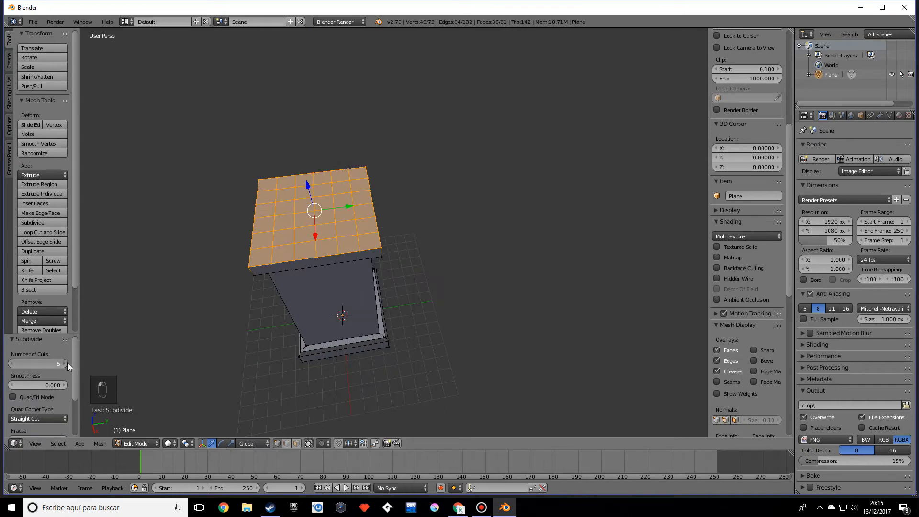
click(67, 363)
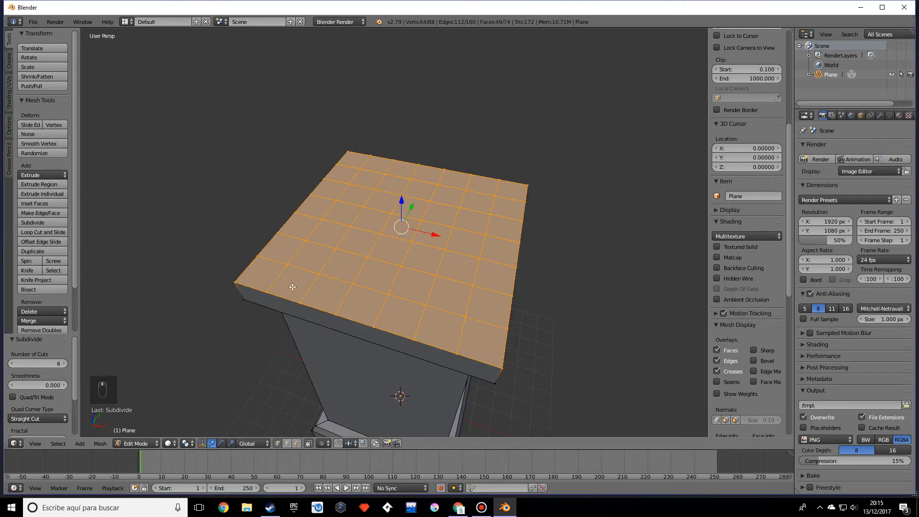
click(55, 363)
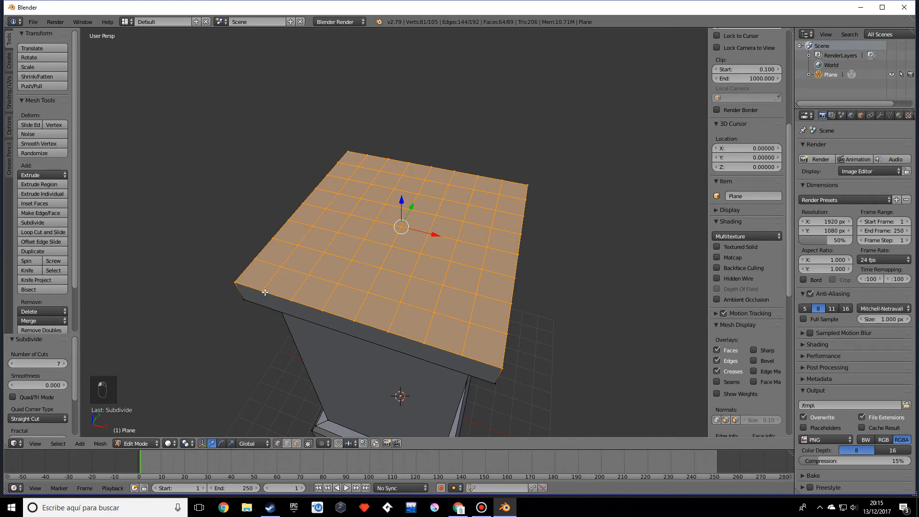
mouse_move(267, 309)
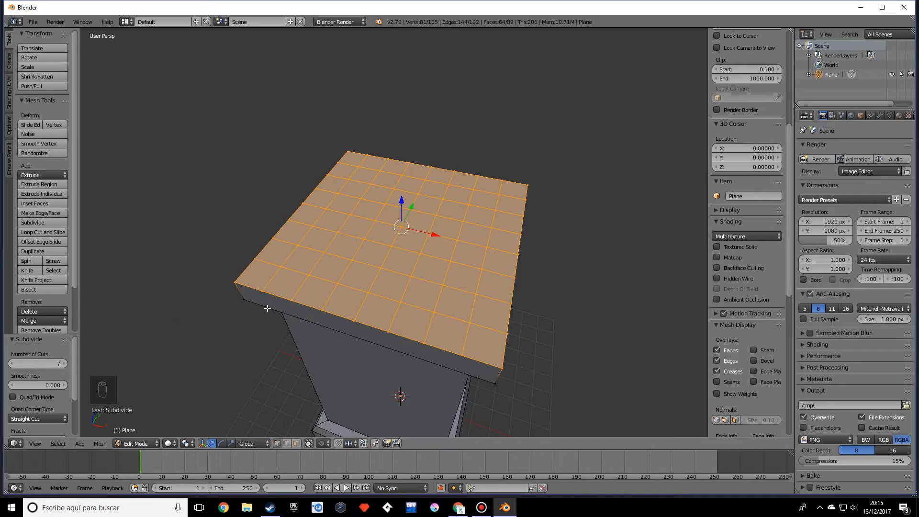
drag(398, 246, 357, 275)
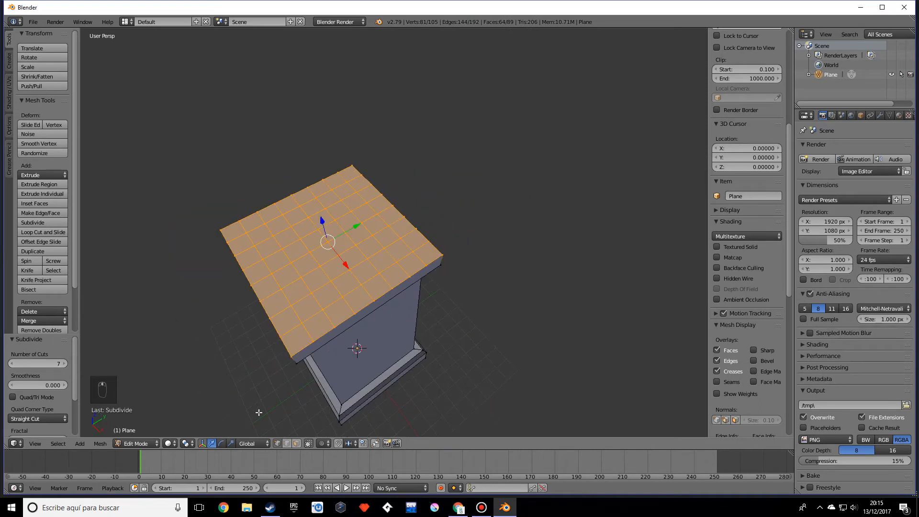
Step: Extrude alternating outer-ring squares of the top upward into merlons
click(285, 321)
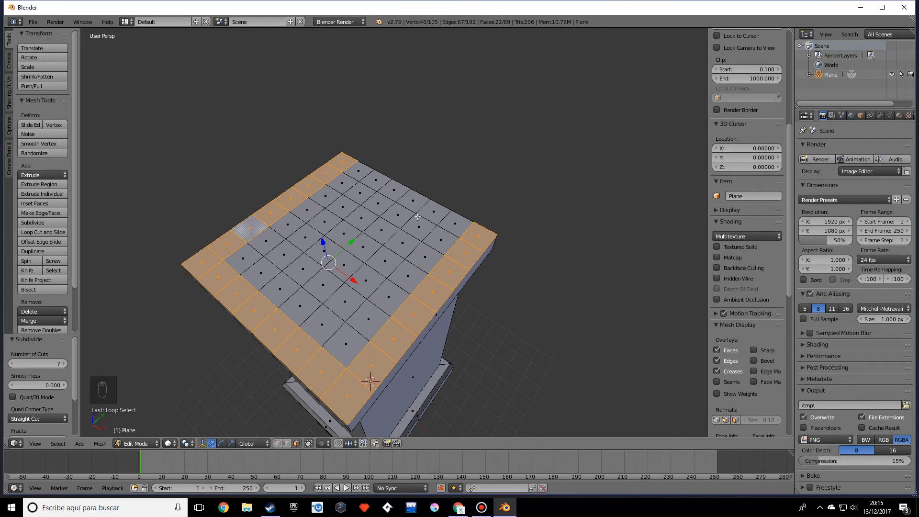
click(393, 190)
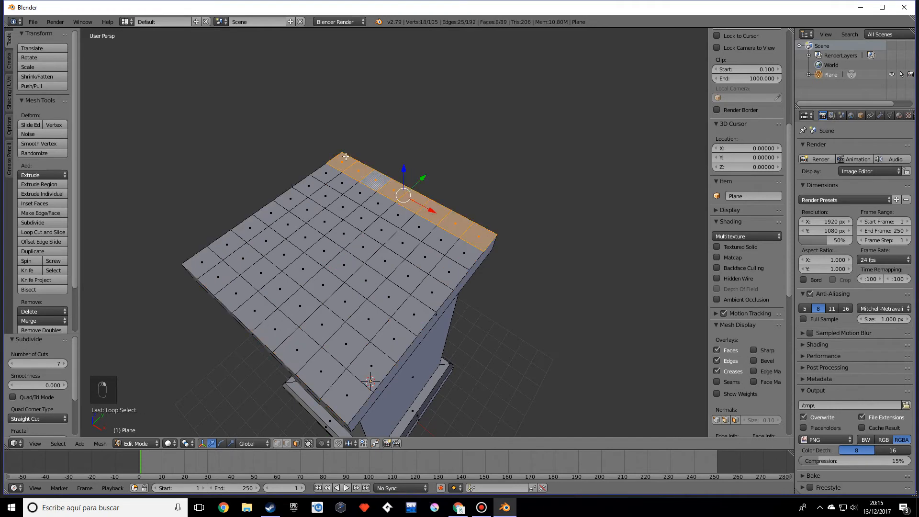
mouse_move(351, 151)
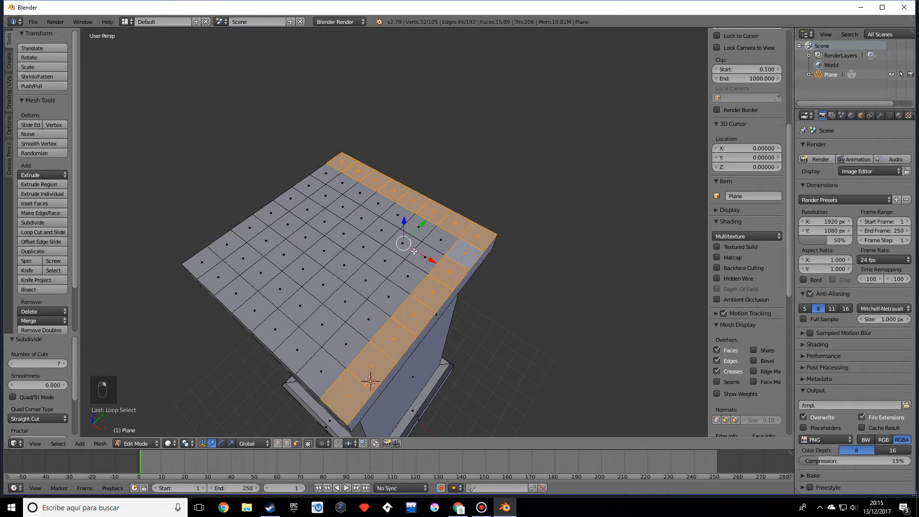
mouse_move(467, 187)
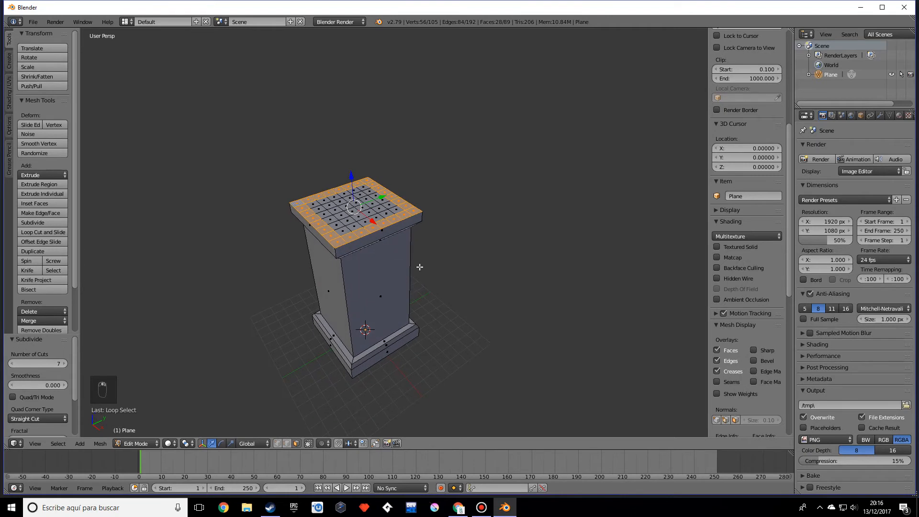
key(e)
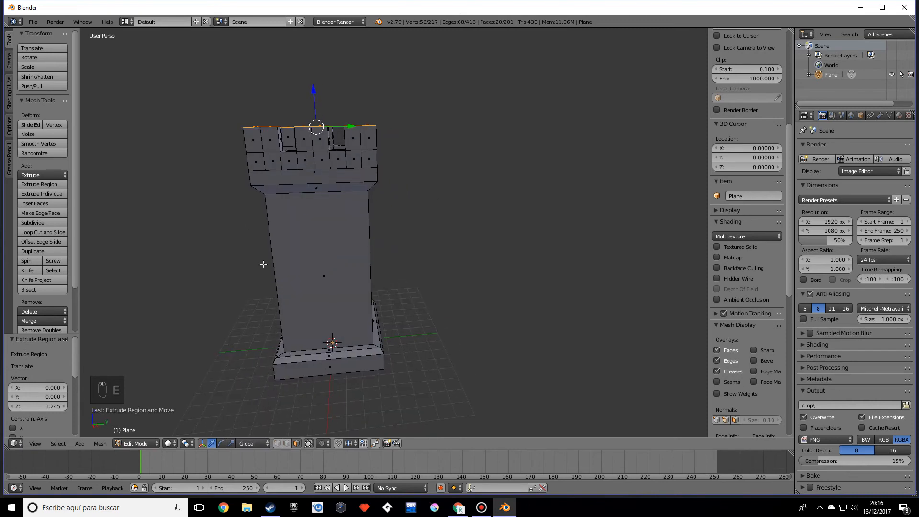
Step: From top view, dissolve the interior roof squares into one flat face
key(Tab)
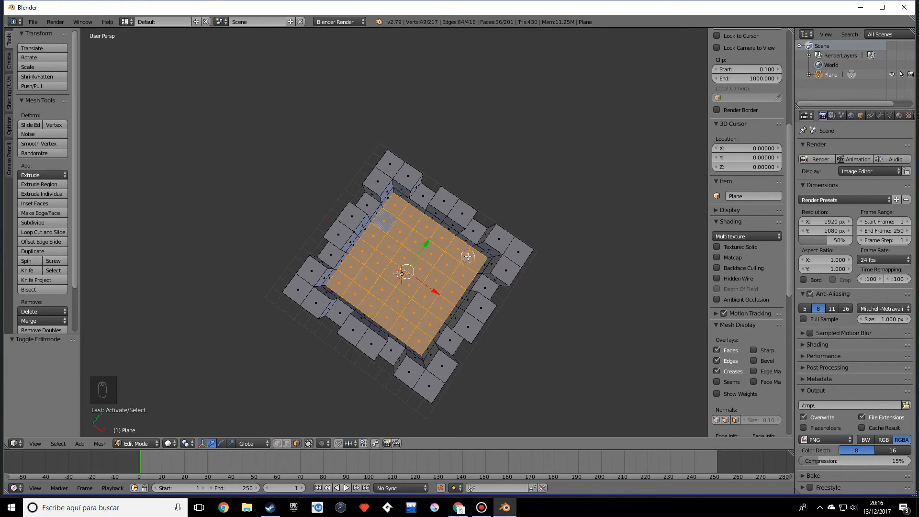
key(x)
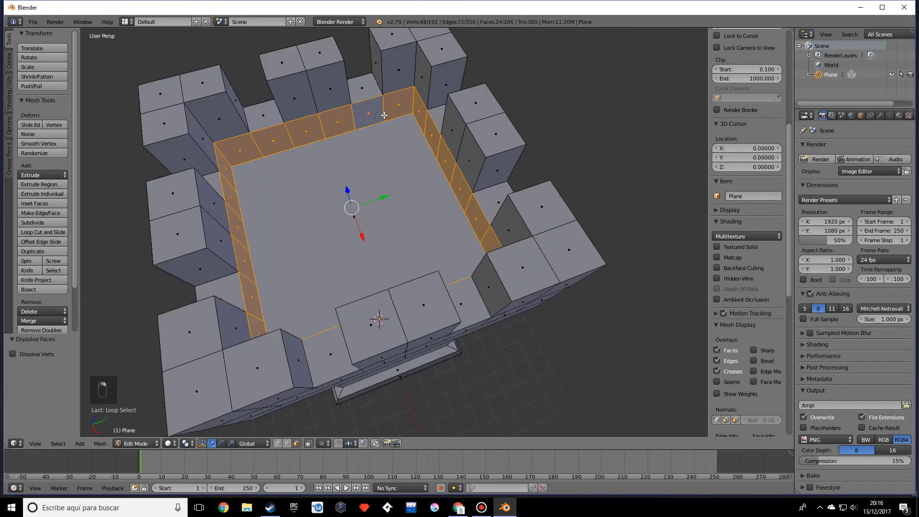
Step: Dissolve the inner face ring and each row of battlement-top faces into single long faces
key(x)
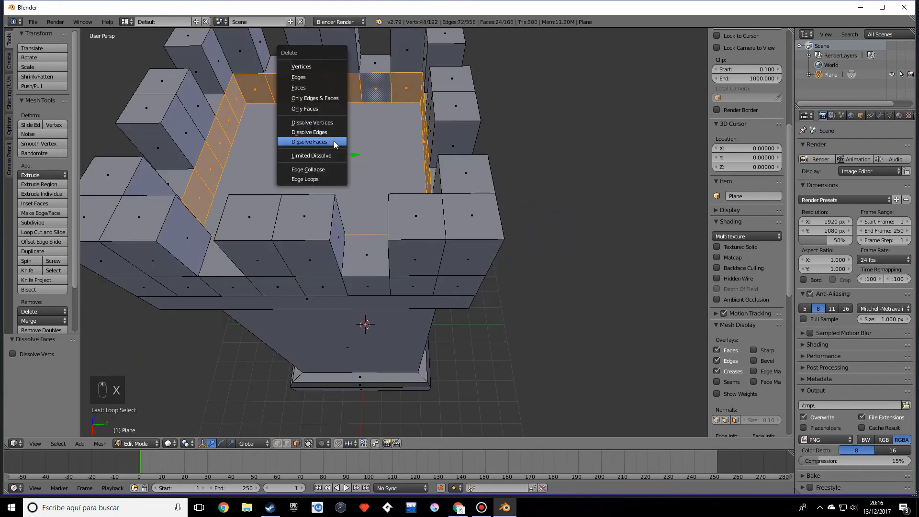
click(309, 141)
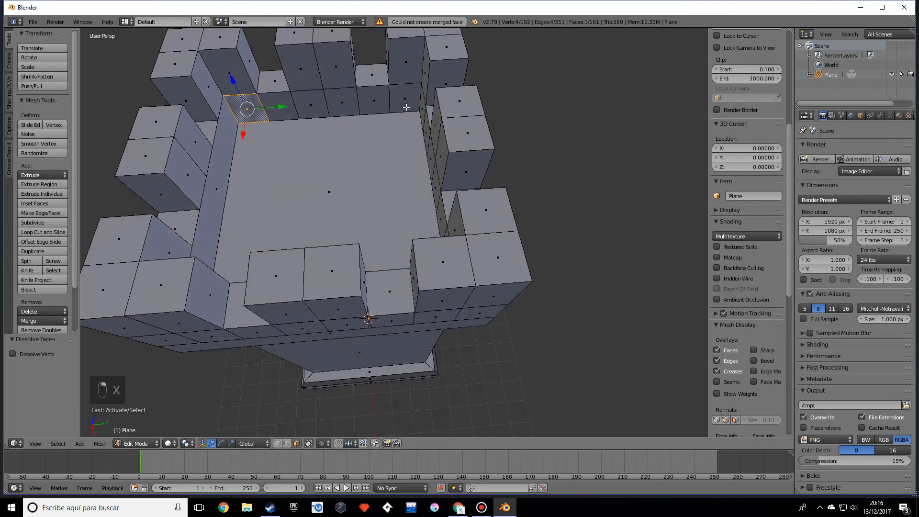
click(404, 99)
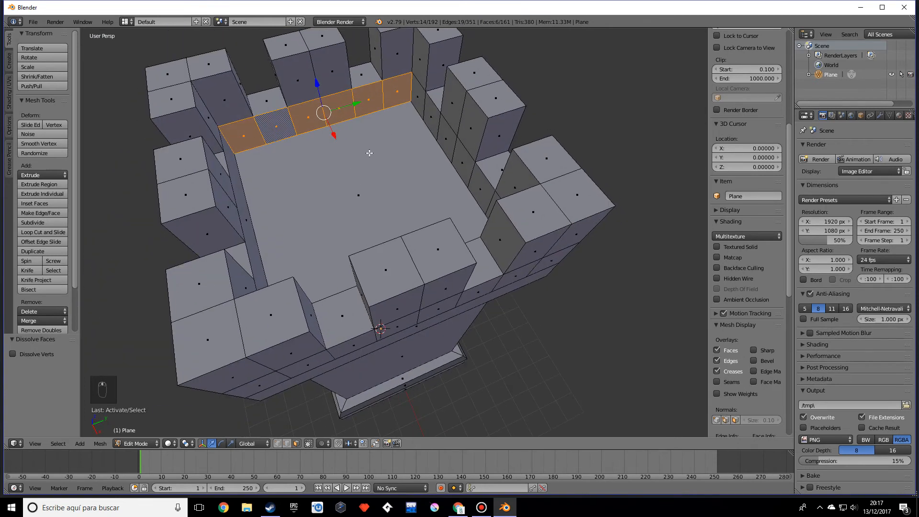
key(x)
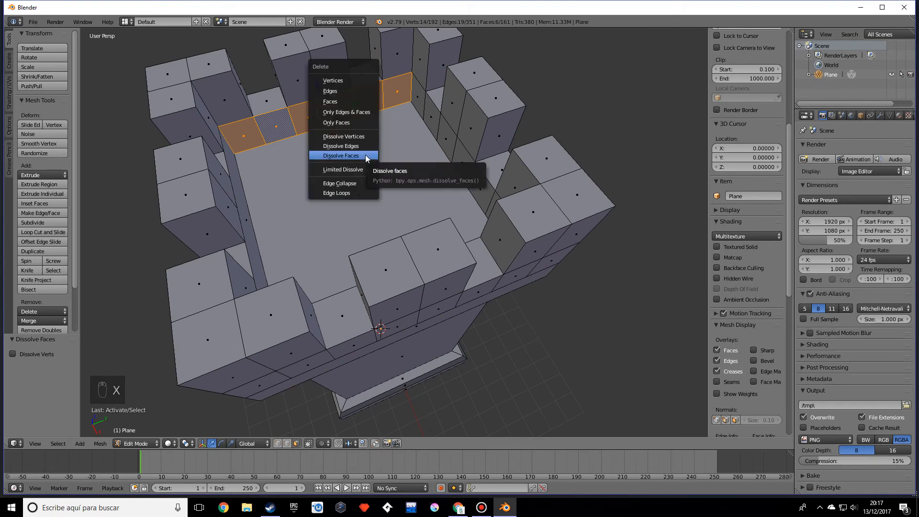
click(341, 155)
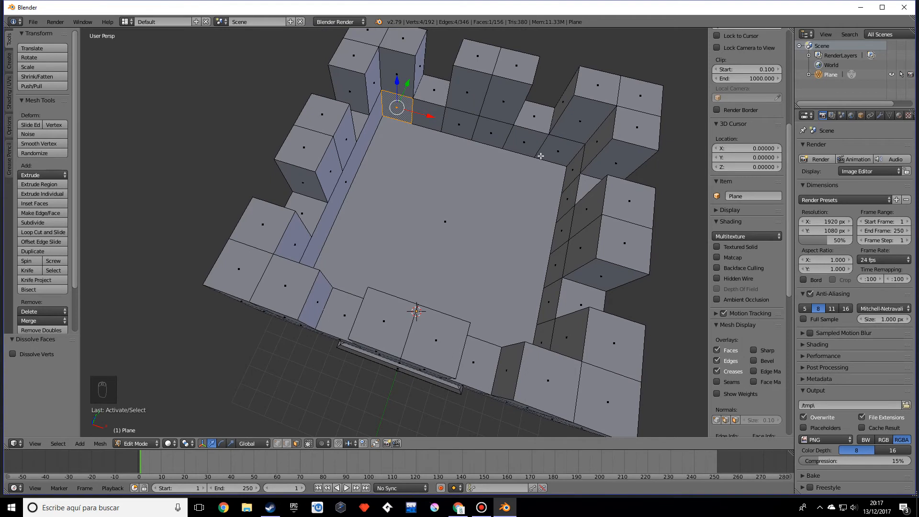
mouse_move(564, 151)
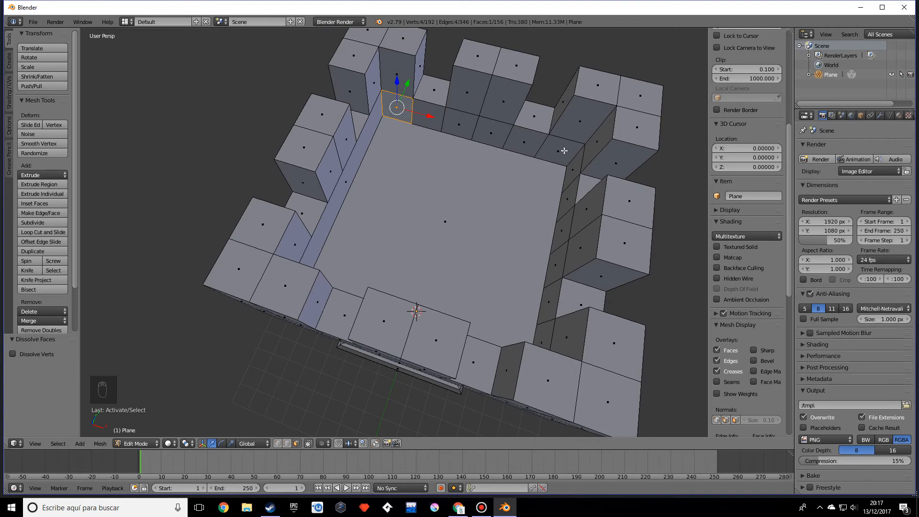
click(554, 152)
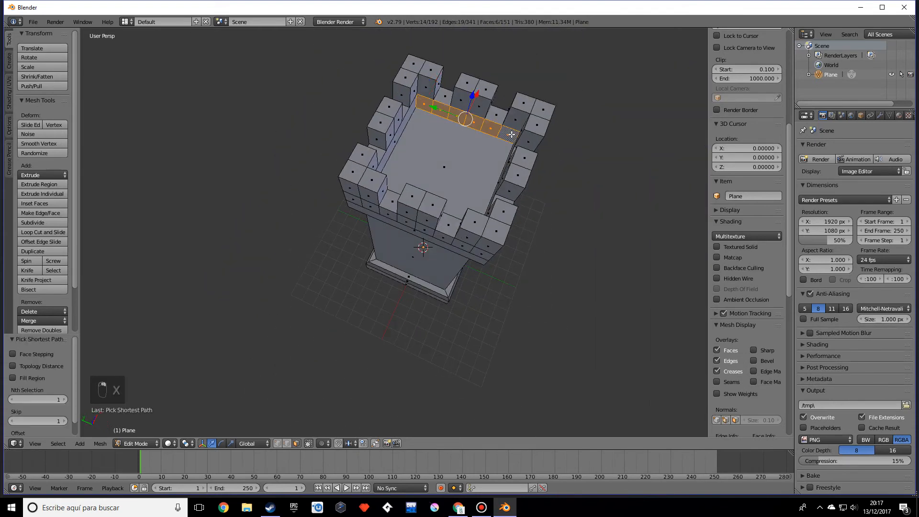
key(X)
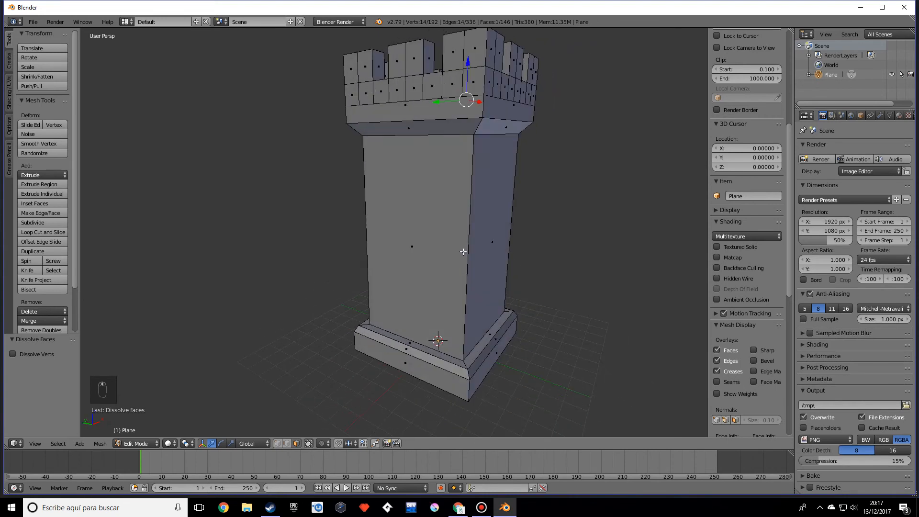
Step: Add a loop cut around the tower body, then undo it to leave the mesh unchanged
key(ctrl+r)
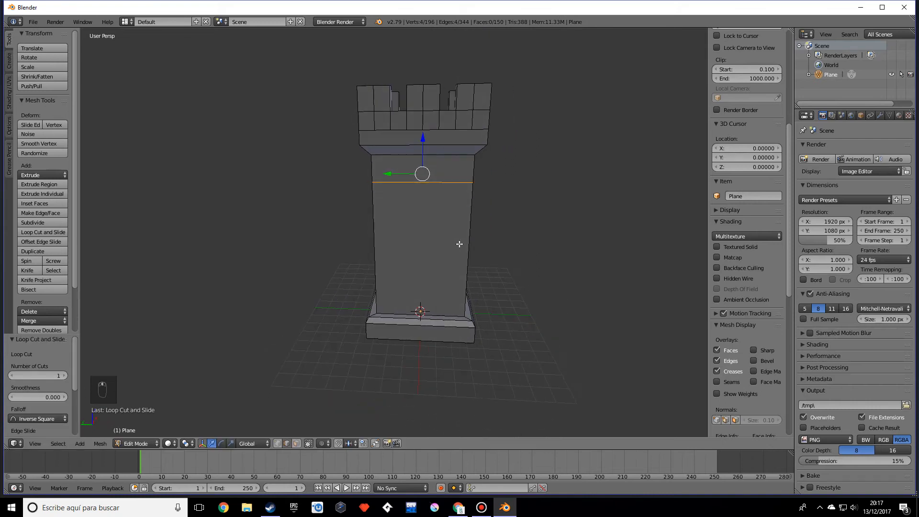
key(ctrl+z)
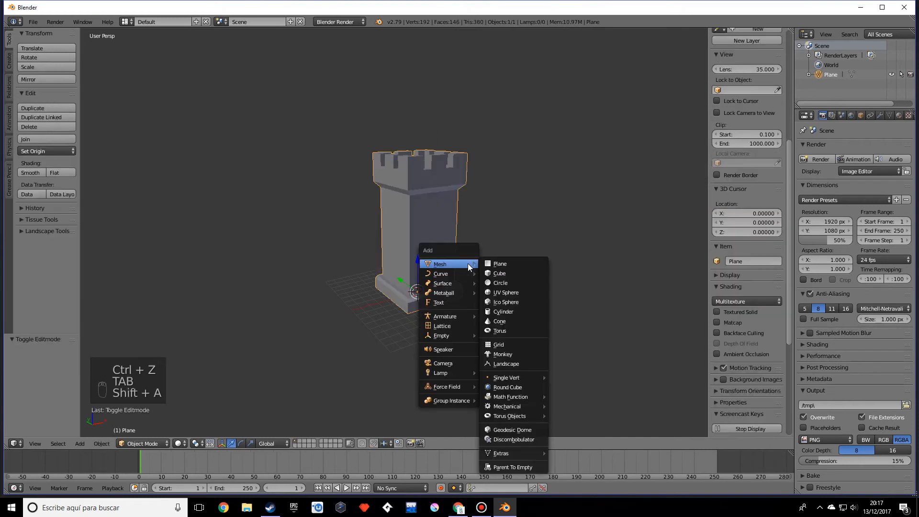
Step: Add a cube and shape it into a thin slab against the tower's side wall
click(499, 272)
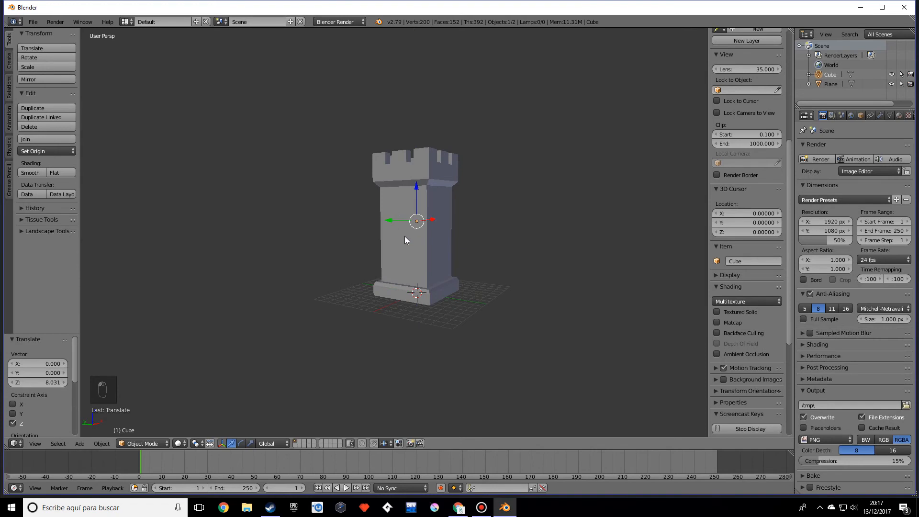
drag(411, 235, 395, 220)
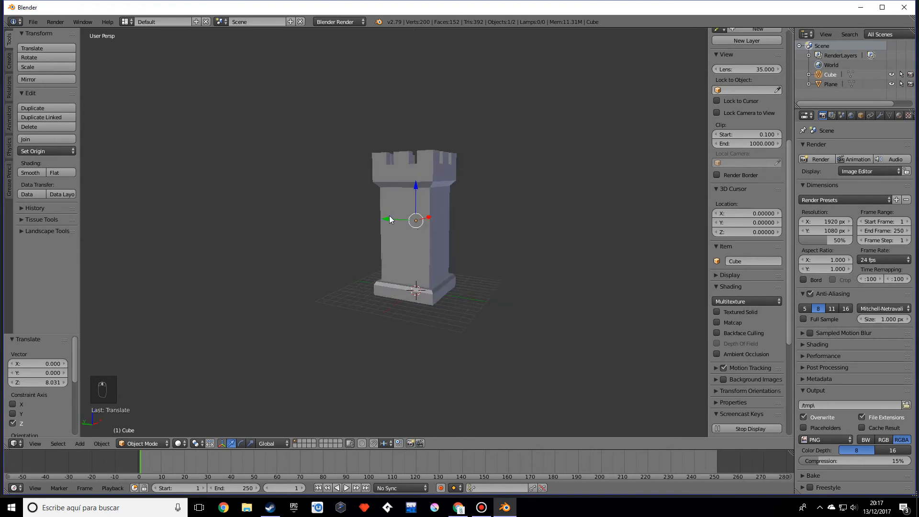
key(ctrl+z)
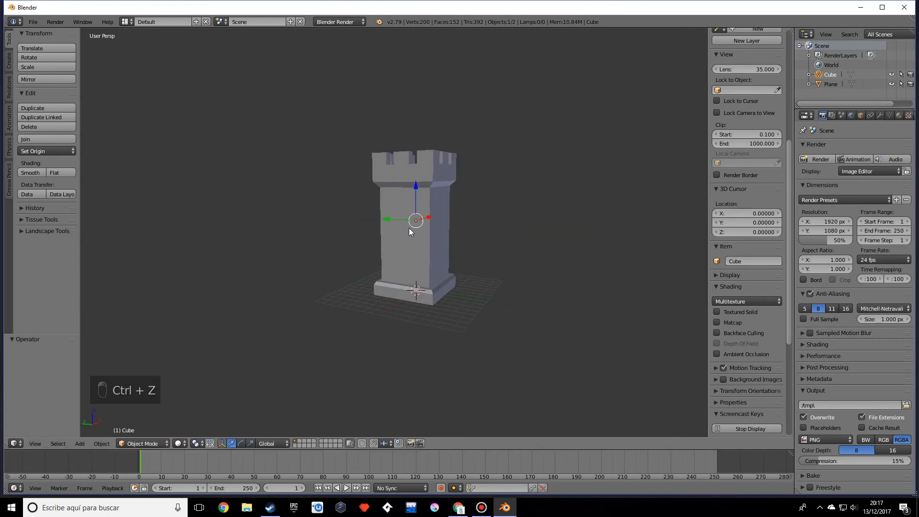
key(Tab)
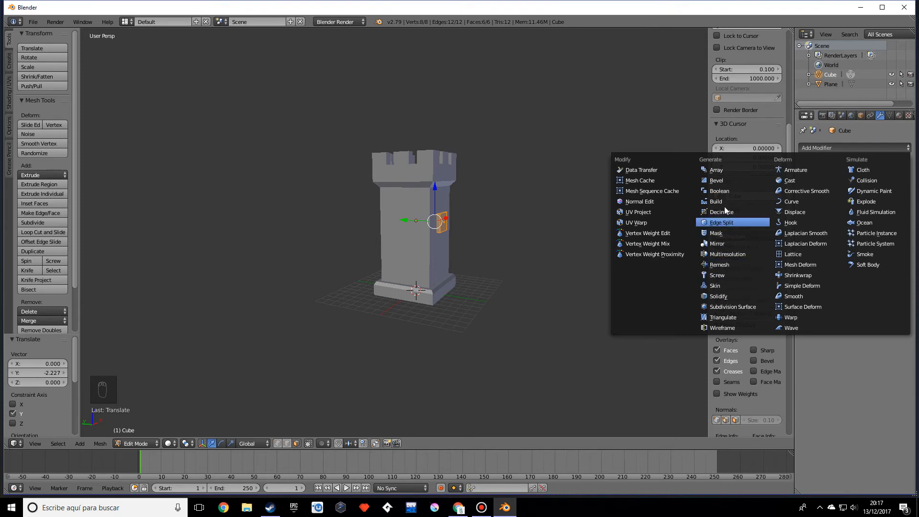
mouse_move(717, 296)
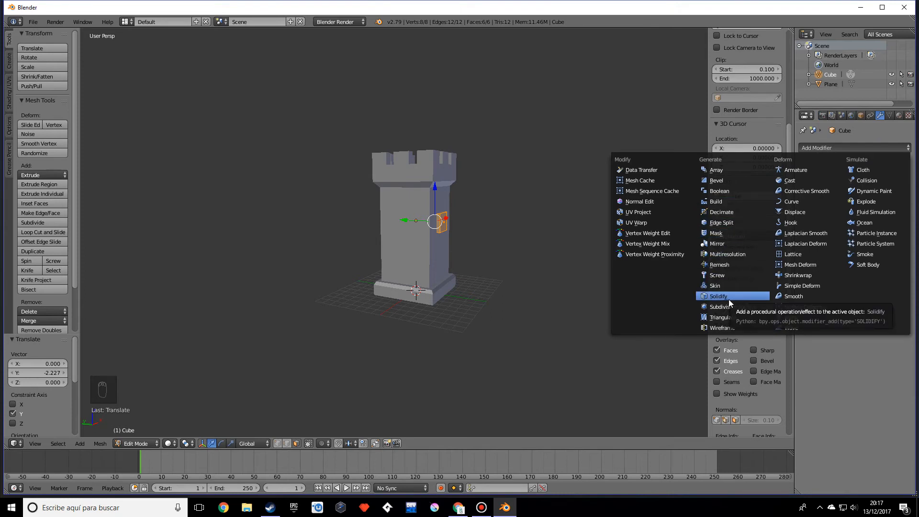
Step: Give the slab a Mirror modifier across the Y and Z axes
click(716, 243)
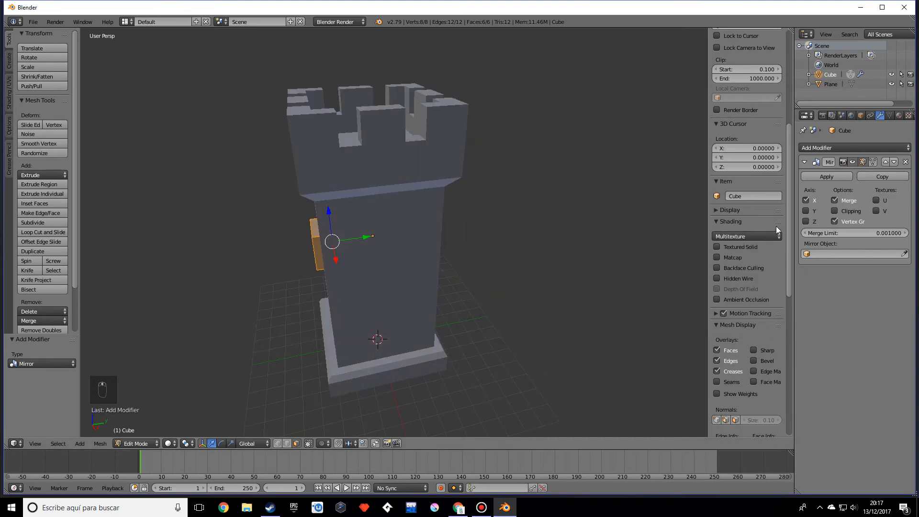
click(806, 200)
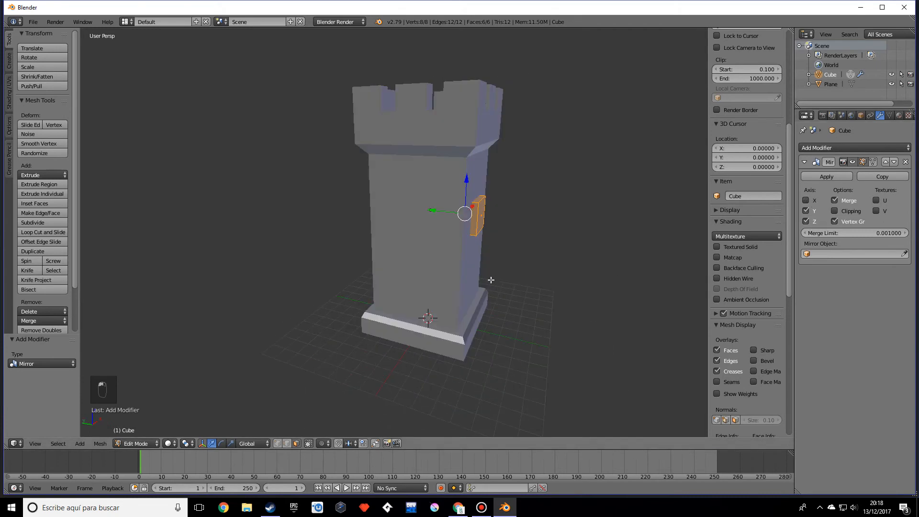
Step: Check the mirrored slab, then scale it into a tall narrow window panel
key(Tab)
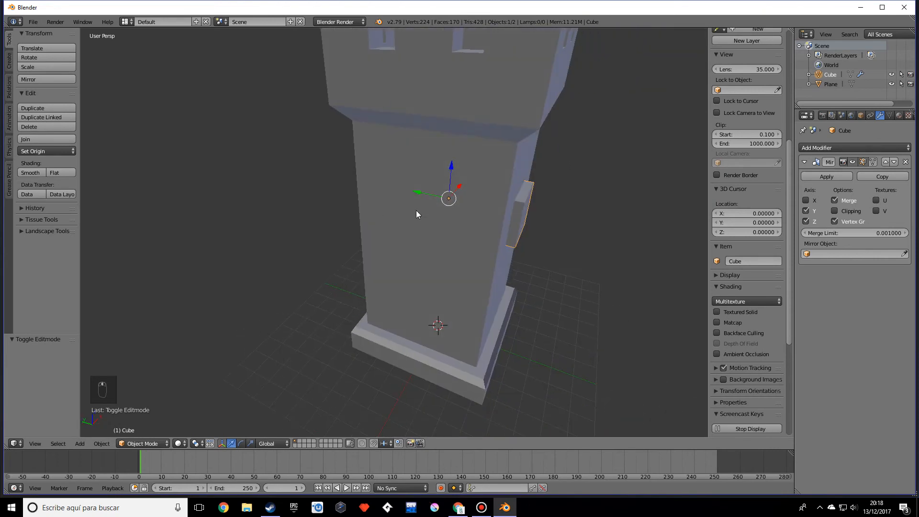
key(Tab)
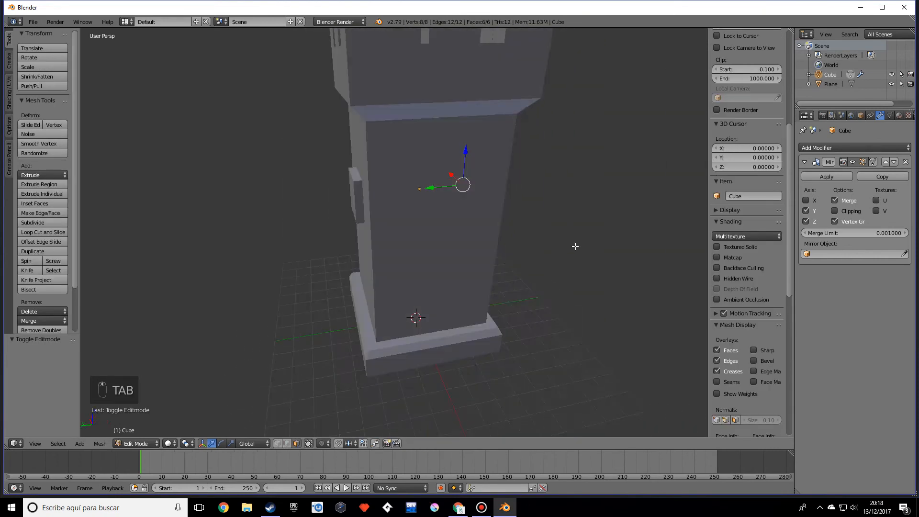
key(s)
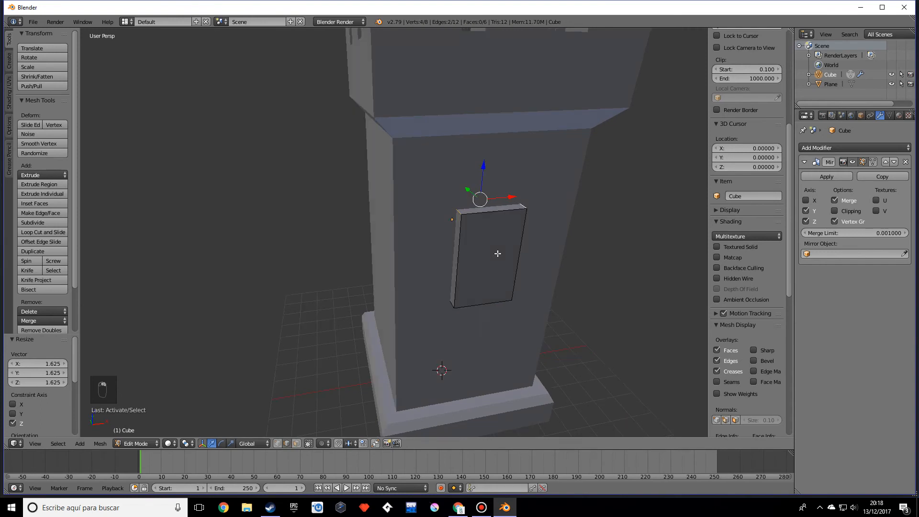
key(Ctrl+B)
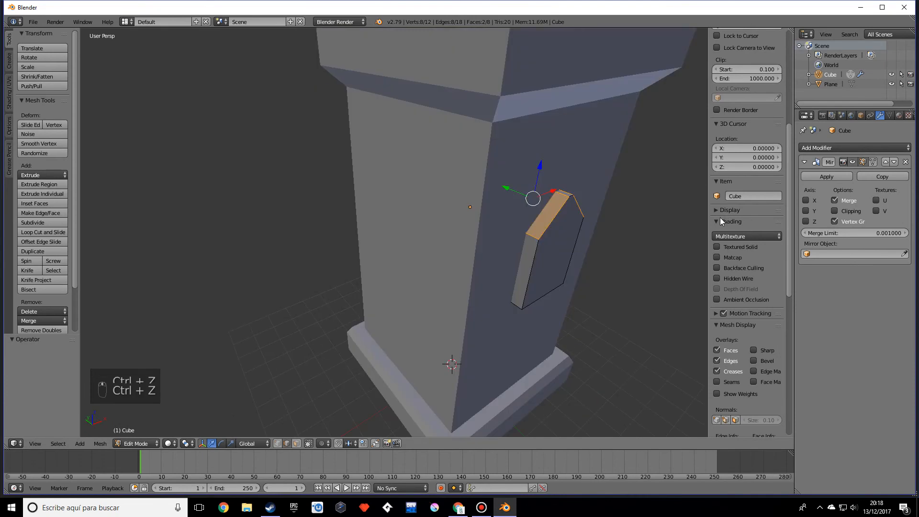
Step: Bevel the panel top into a 10-segment arch with an inset frame and finish editing
key(ctrl+z)
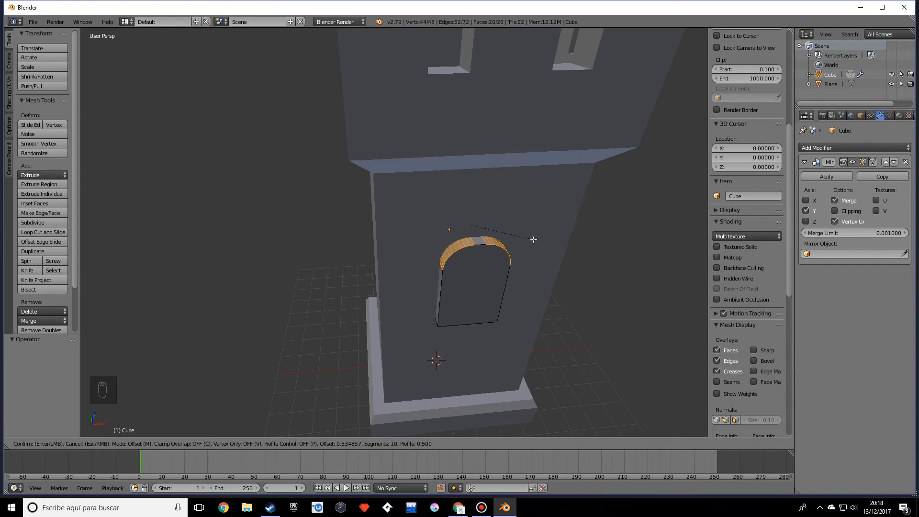
scroll(down, 3)
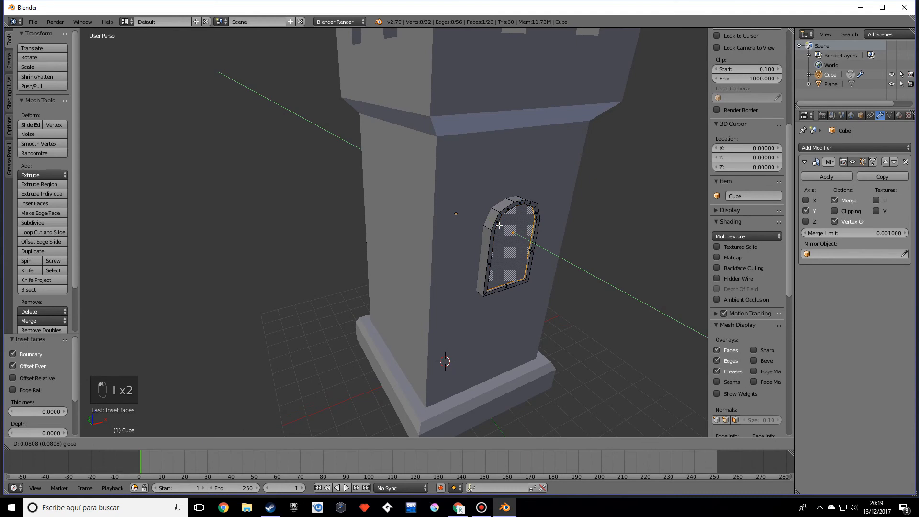
key(Tab)
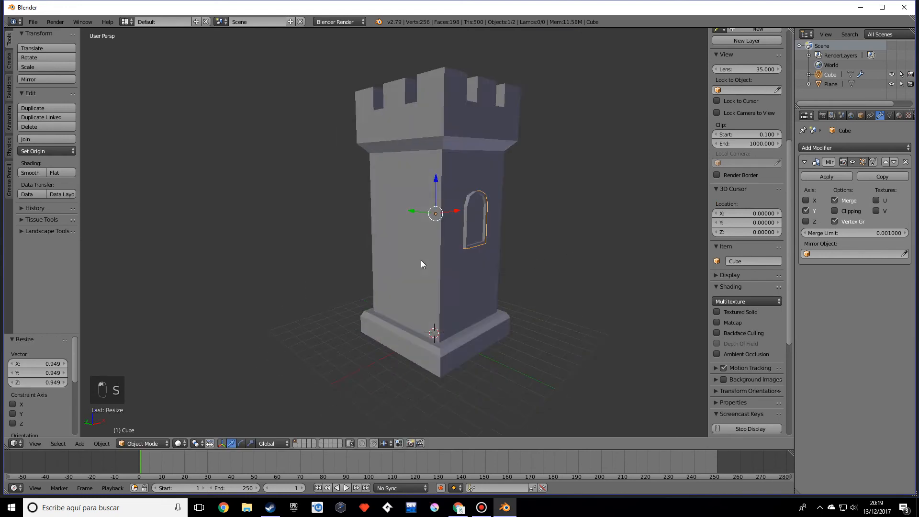
Step: Duplicate the arched window, rotate the copy 90° on Z onto the adjacent wall, and add a new cube
key(shift+d)
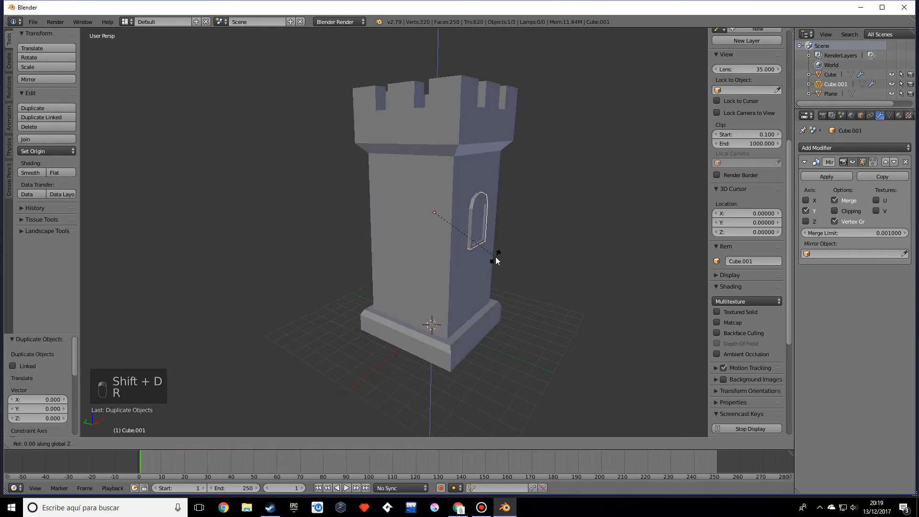
key(r)
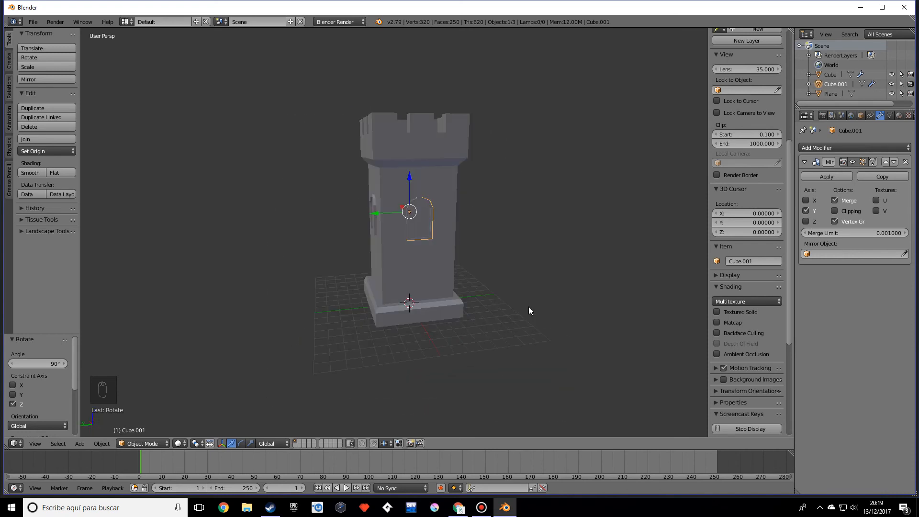
key(shift+a)
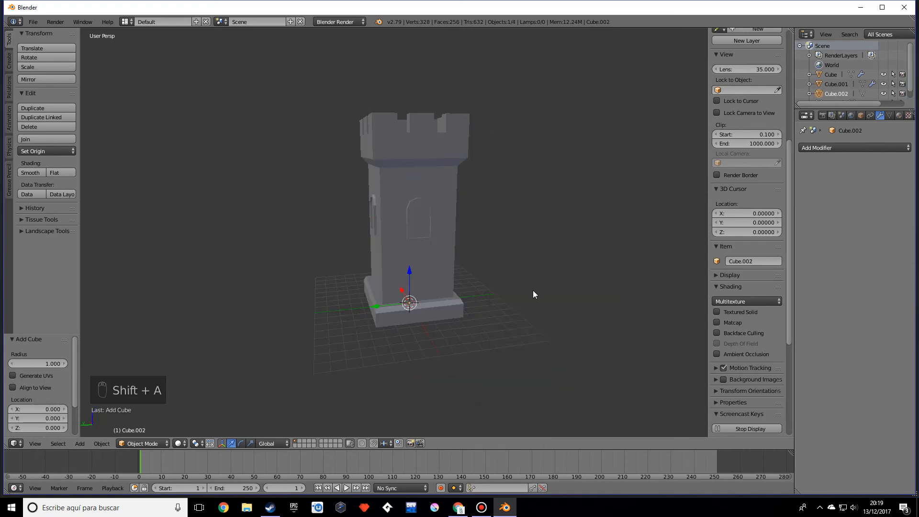
Step: Move and scale the cube into a small flat stone block resting on the tower's stepped base corner
key(Tab)
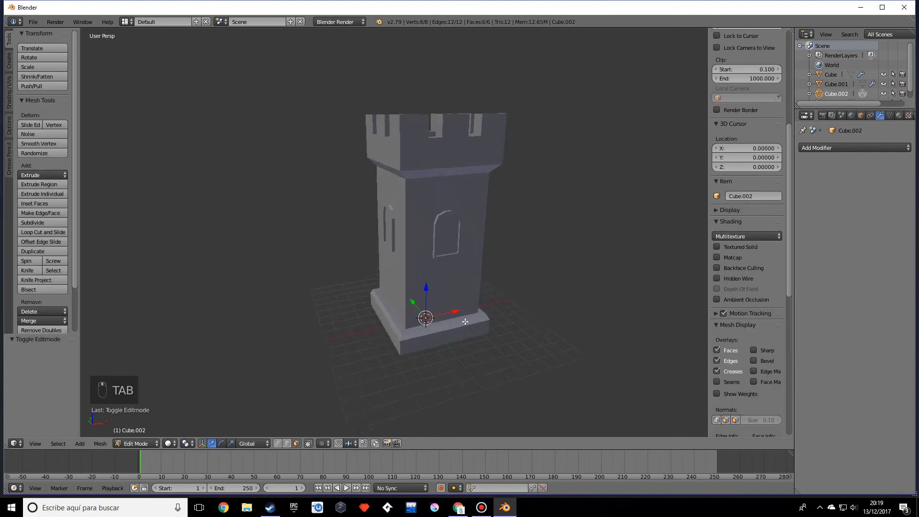
drag(425, 317, 387, 325)
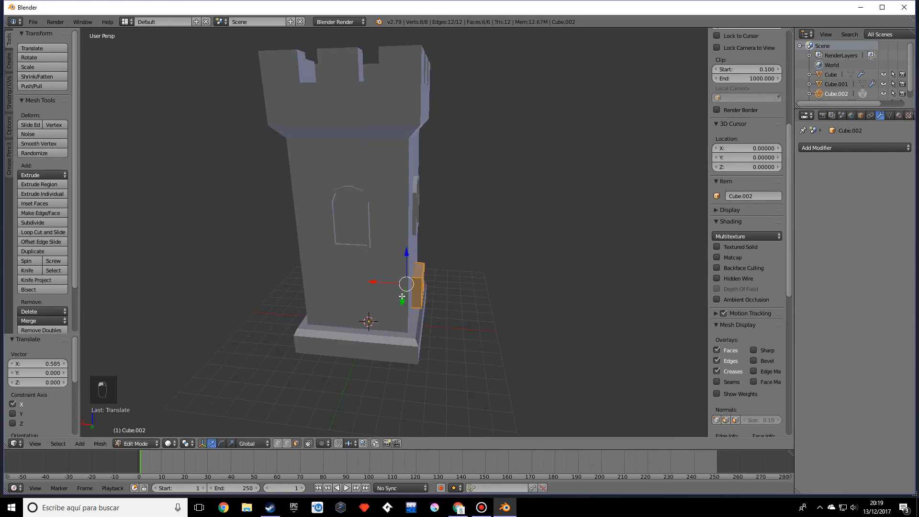
key(ctrl+z)
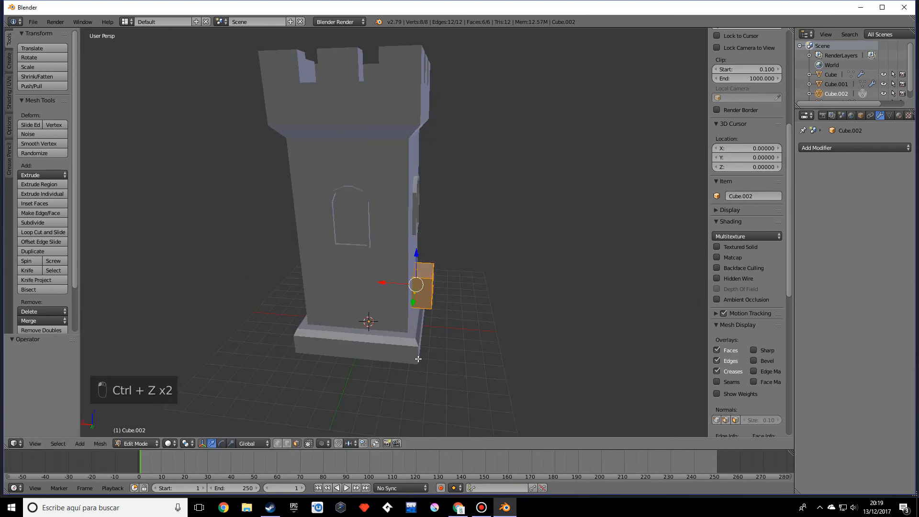
key(ctrl+z)
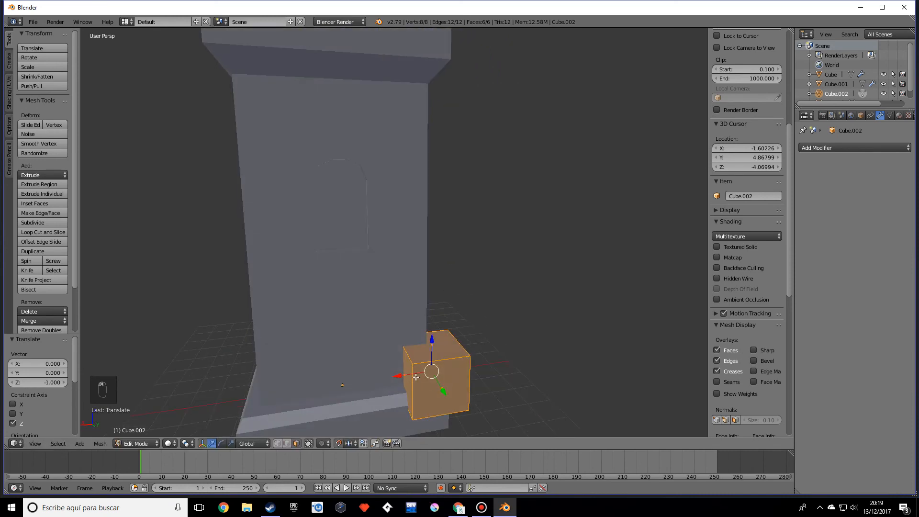
drag(437, 375, 425, 390)
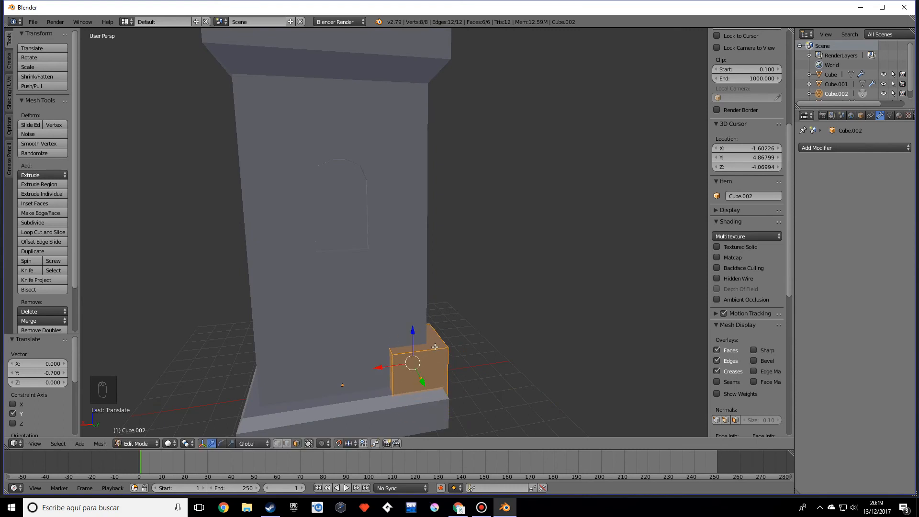
key(ctrl+z)
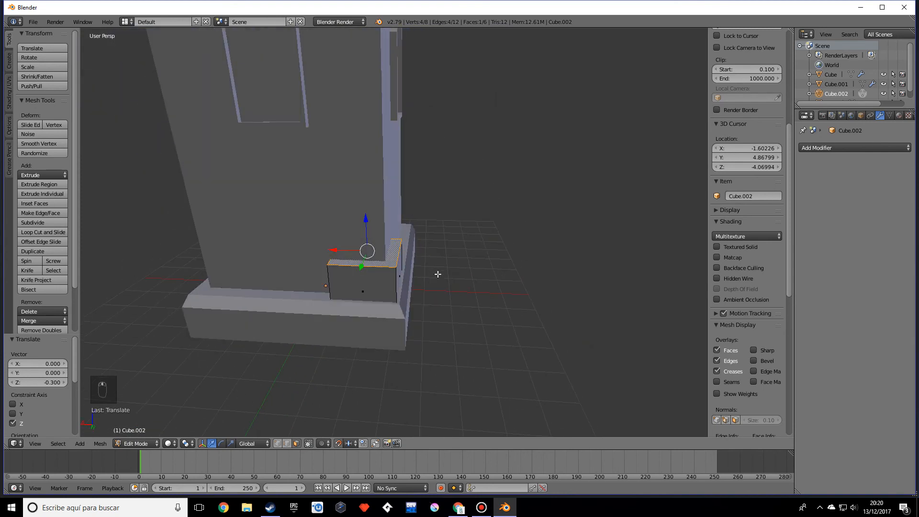
key(Tab)
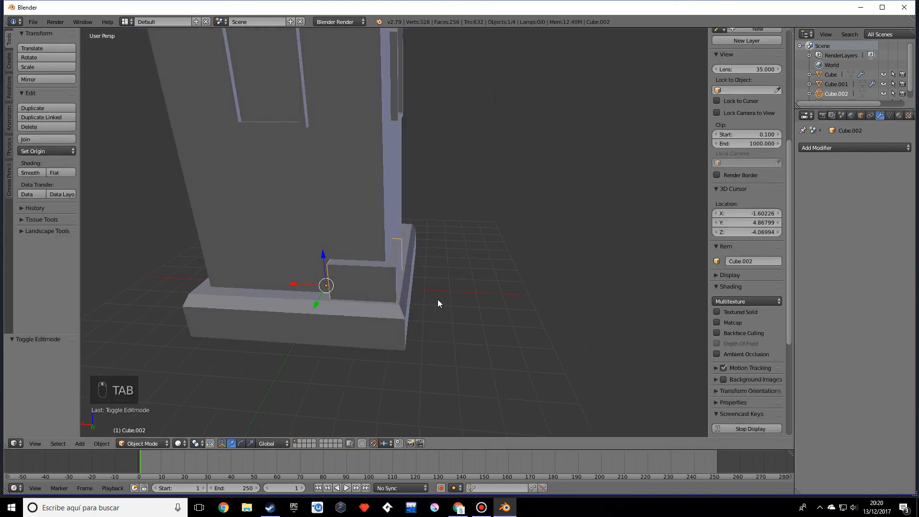
drag(439, 304, 257, 347)
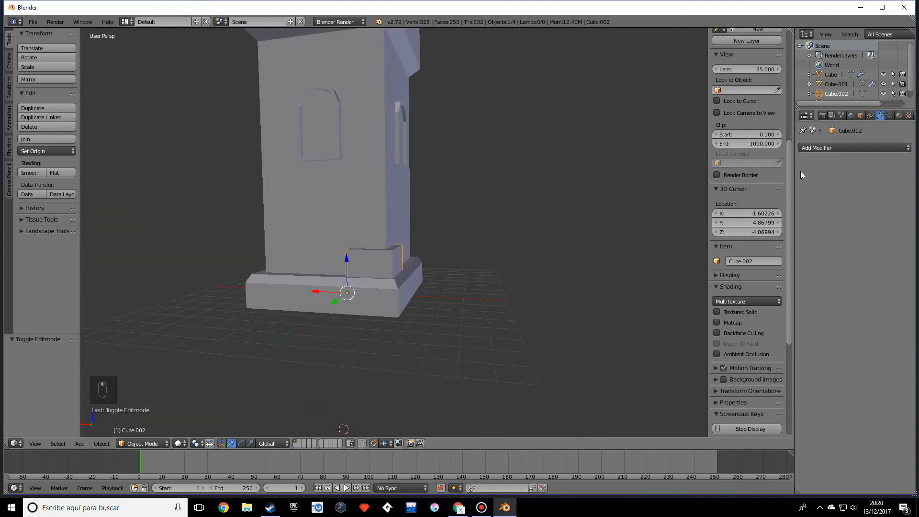
Step: Add a Mirror modifier to the corner block, then loop-cut it around the tower edge and triangulate its faces
click(852, 147)
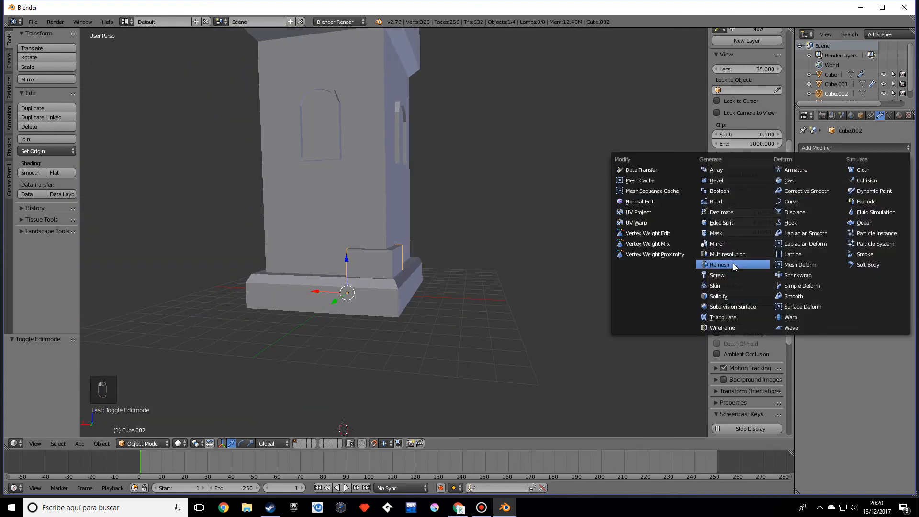
click(715, 243)
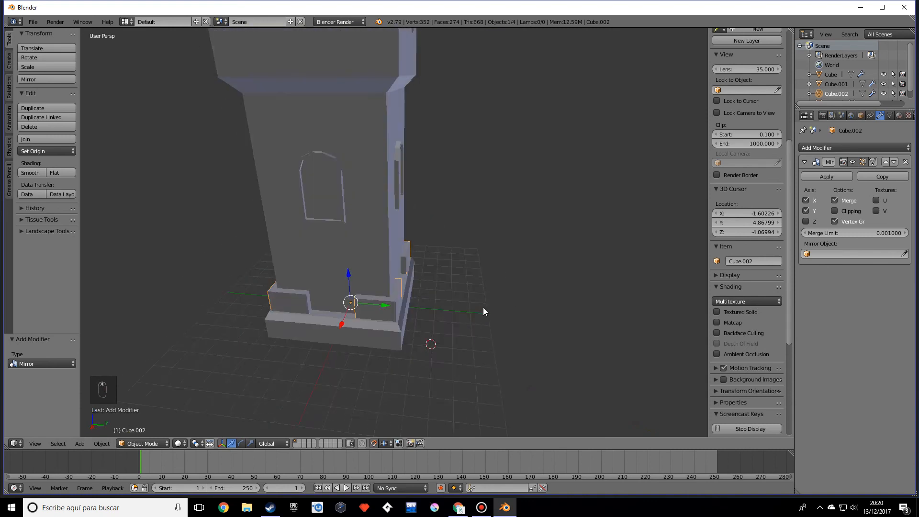
key(Tab)
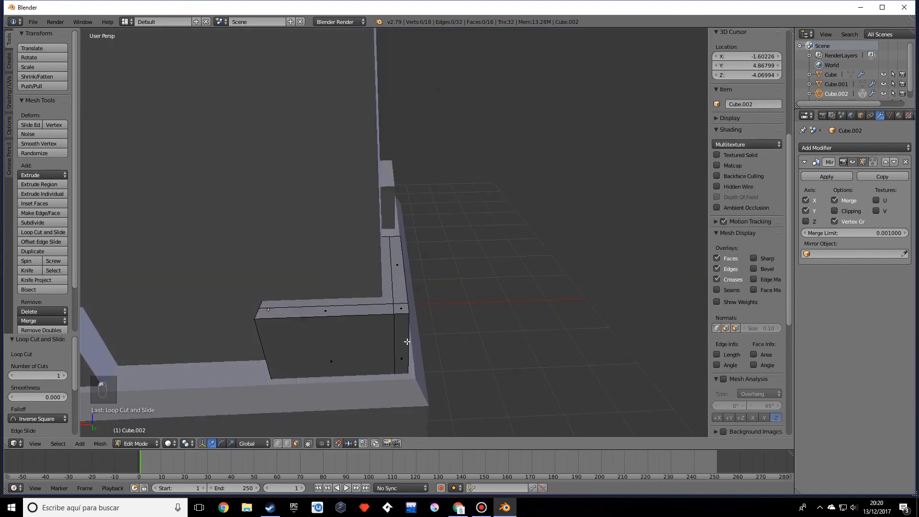
key(ctrl+r)
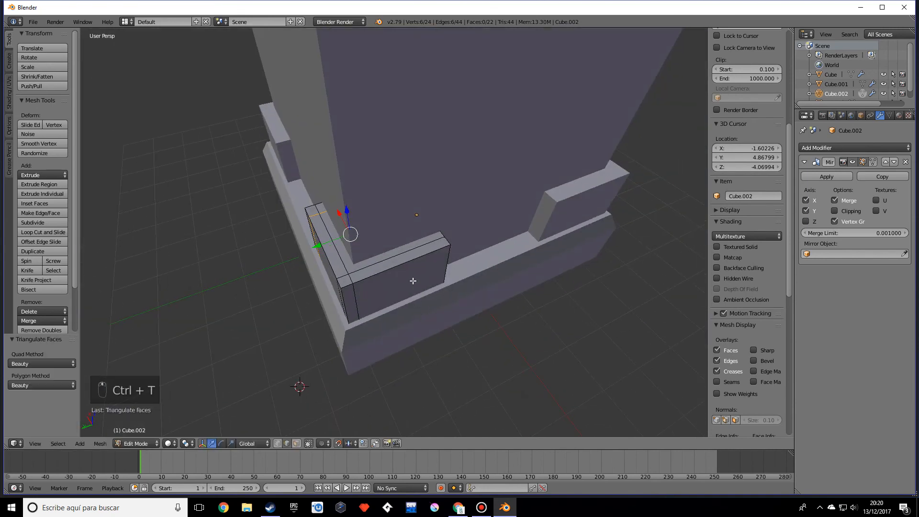
key(ctrl+r)
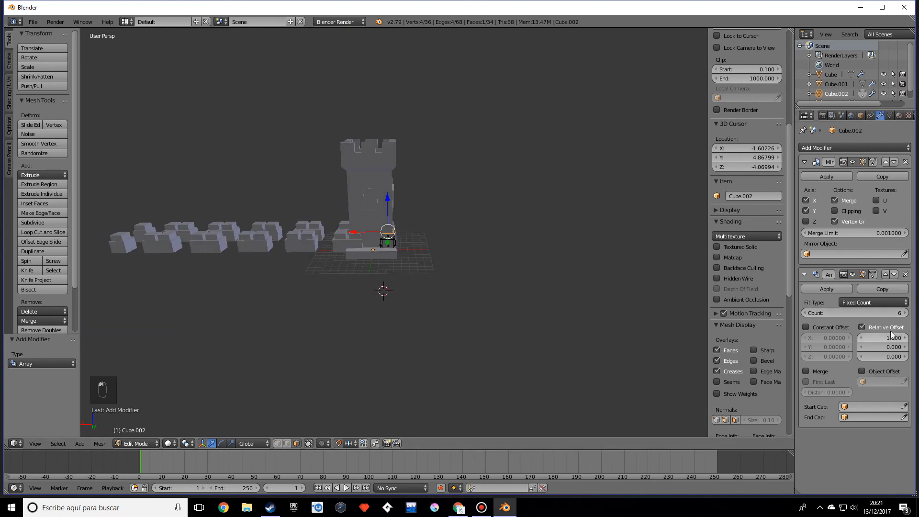
Step: Array the block with Relative Offset X 0, Z 1 and Count 6, squashed to 0.8 on Z up the corners
click(881, 338)
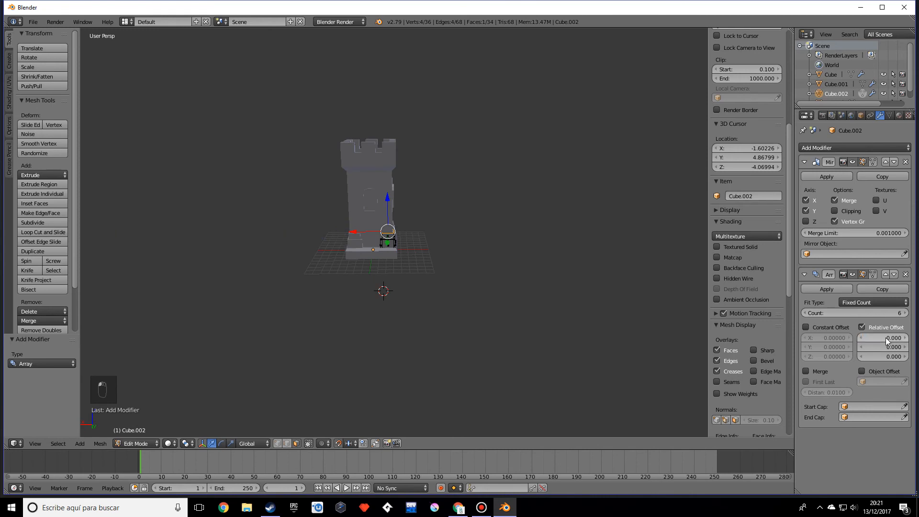
click(884, 357)
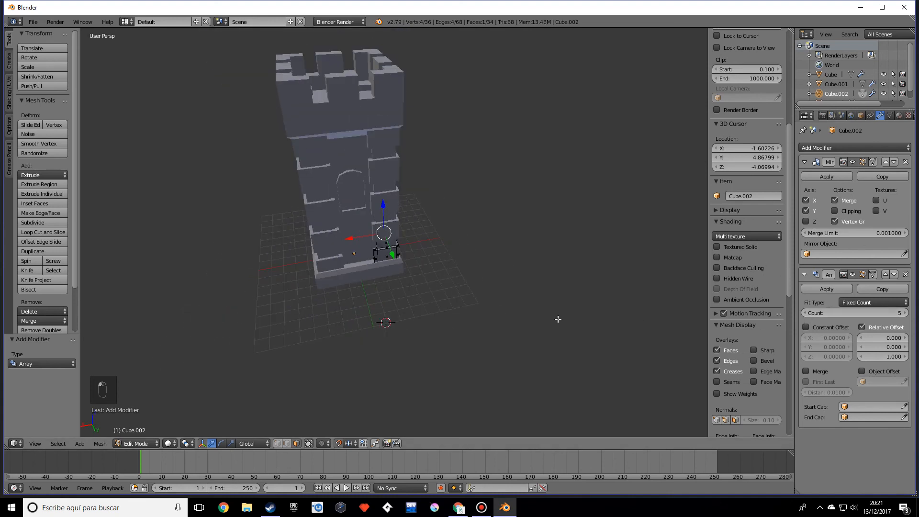
key(Tab)
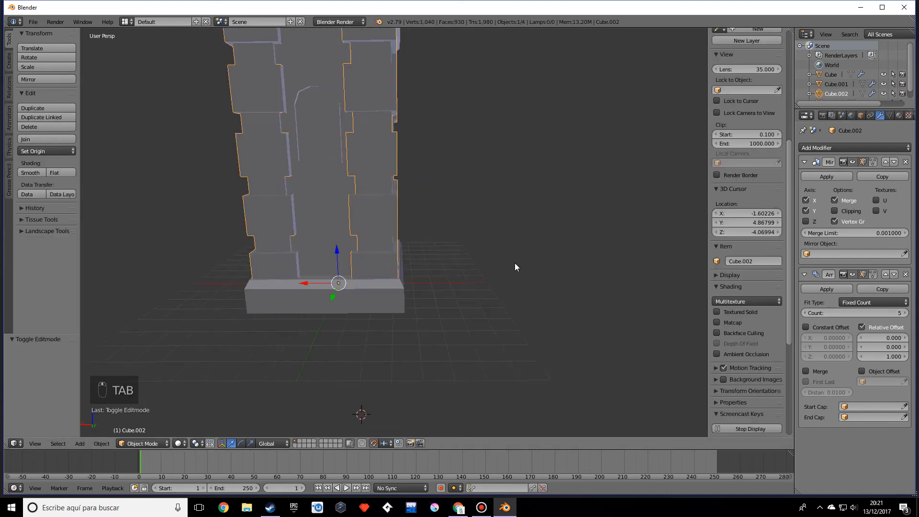
key(s)
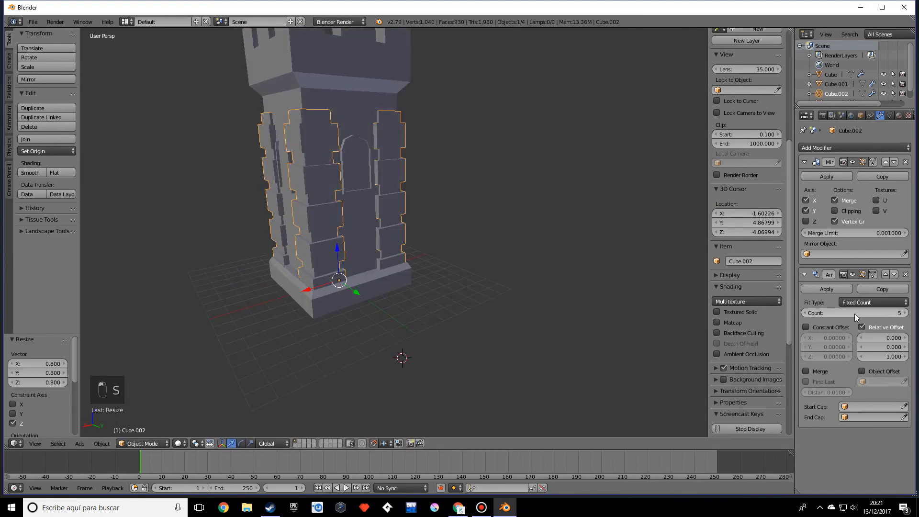
click(895, 312)
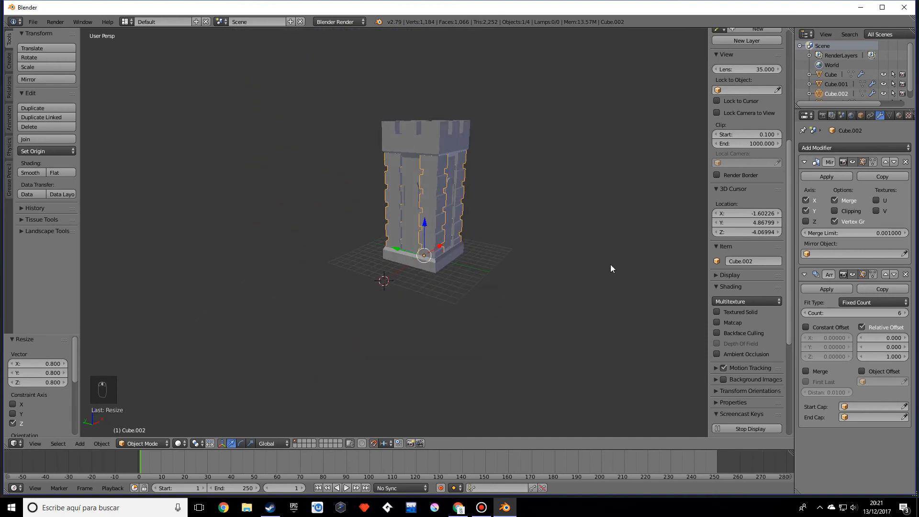
key(Tab)
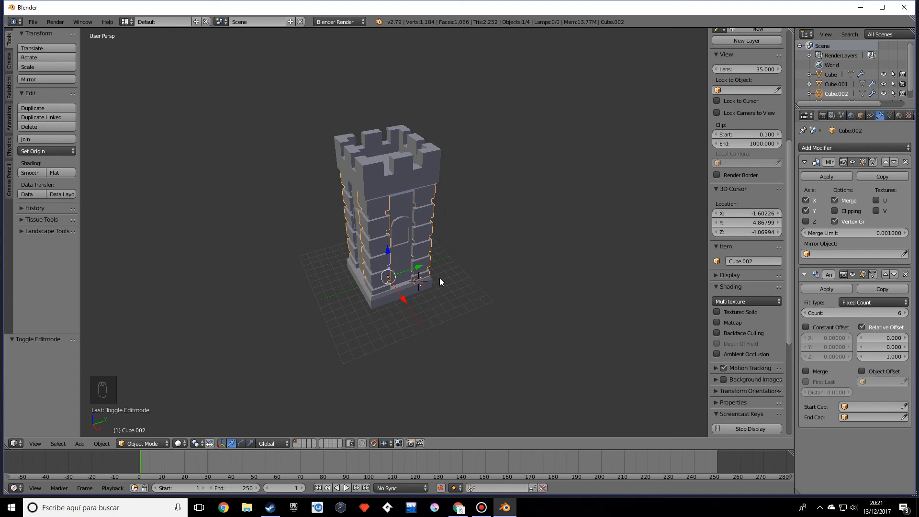
mouse_move(102, 227)
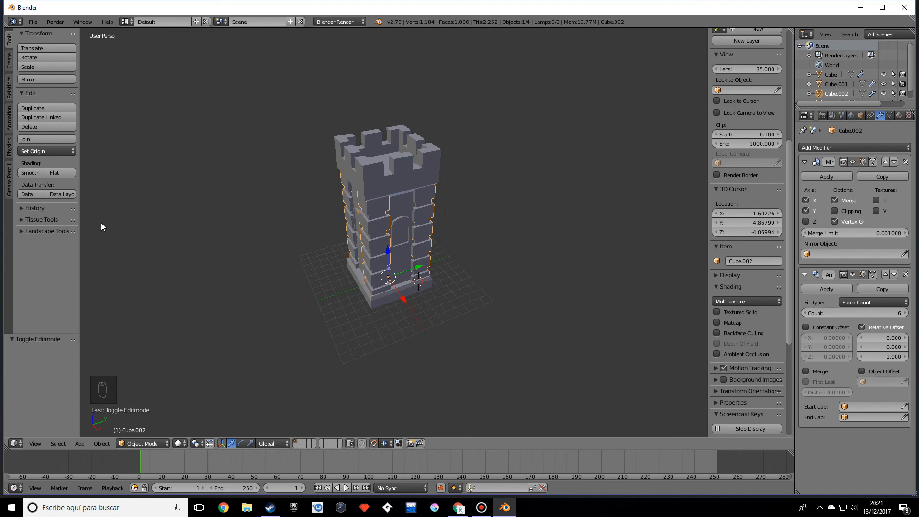